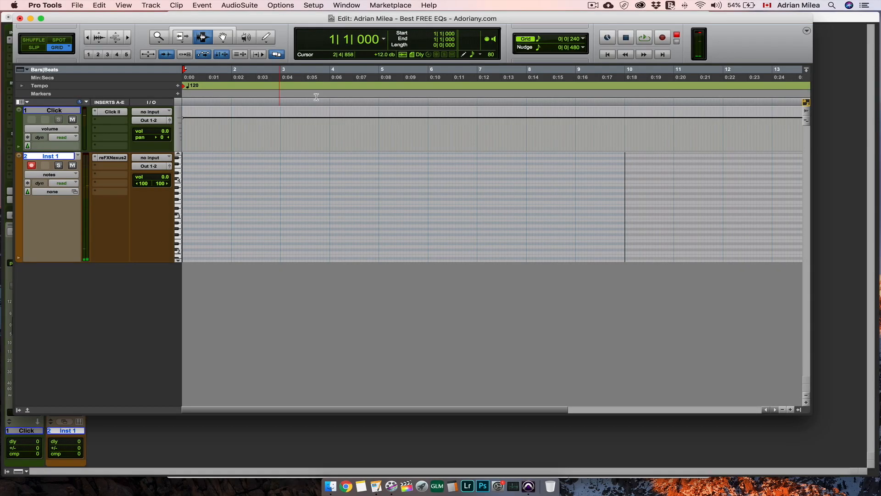
Fill Inst 1 with a short MIDI note pattern spanning bars 2 to 6.
left_click(662, 38)
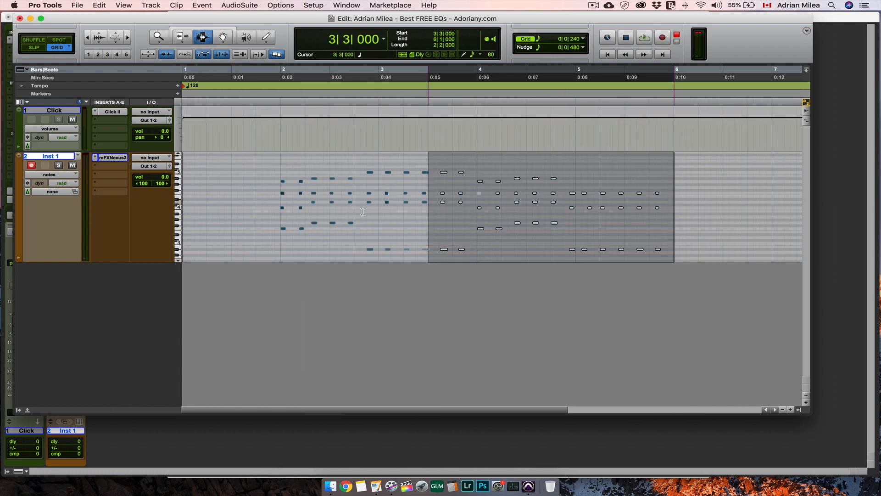
Select the Inst 1 note clip for looping and insert TDR Nova on the track.
left_click(644, 38)
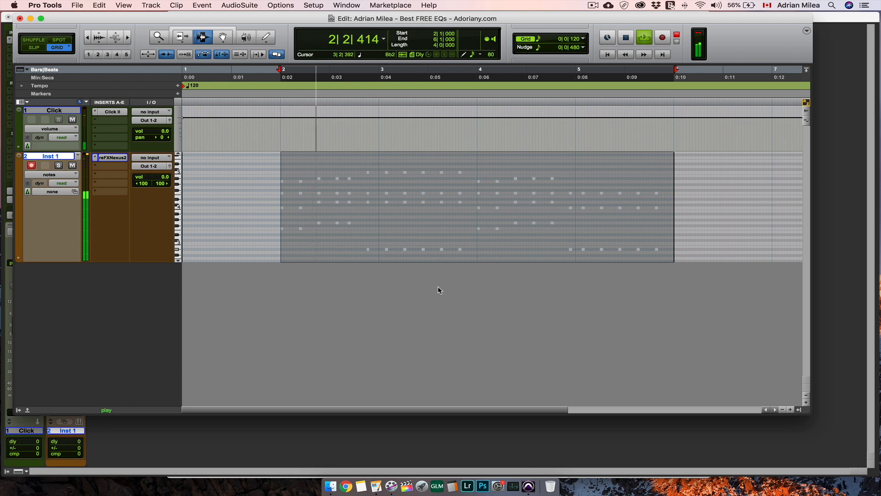
left_click(110, 165)
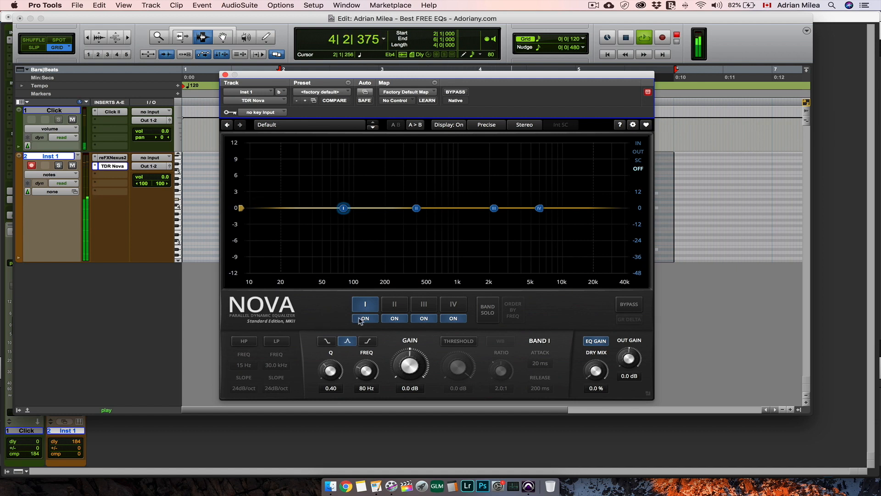
Enable Nova's high-pass filter, sweep it up to about 1.6 kHz, and settle at 37 Hz.
left_click(243, 341)
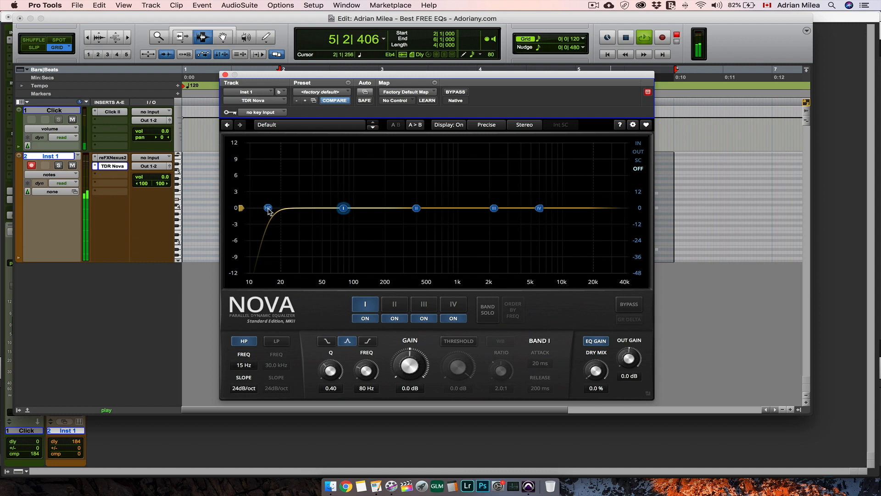
left_click_drag(268, 208, 339, 208)
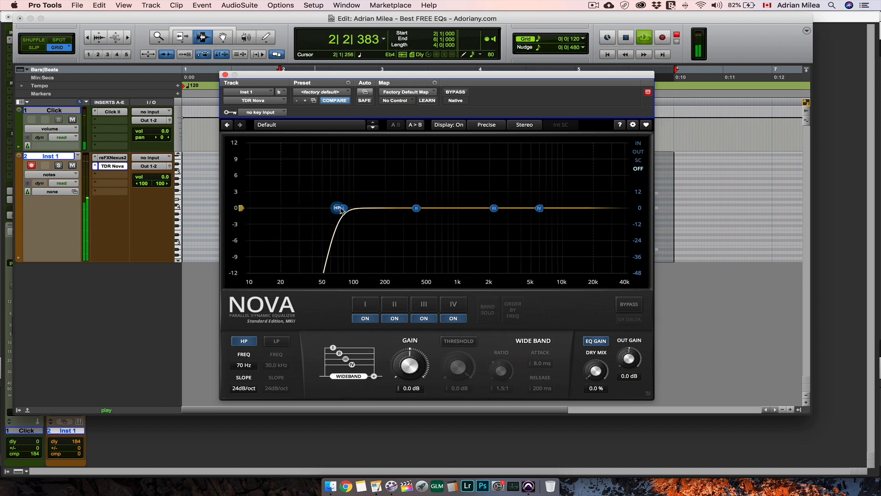
left_click_drag(338, 208, 378, 208)
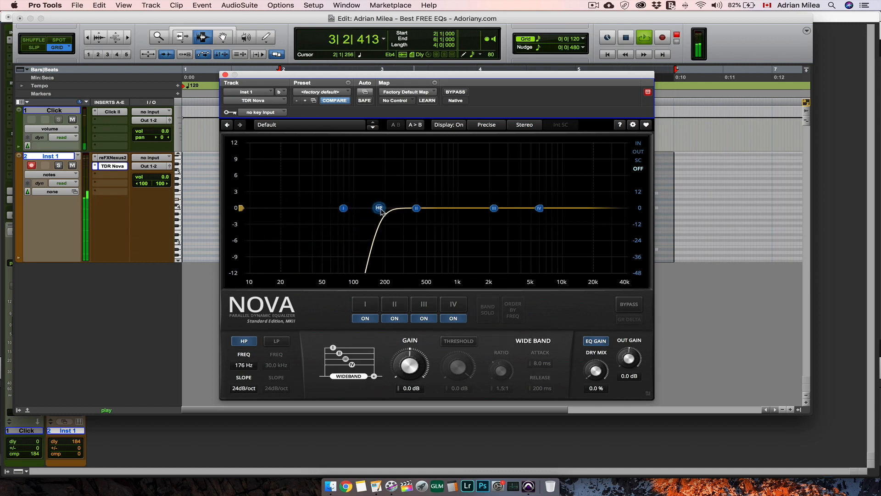
left_click_drag(378, 208, 416, 208)
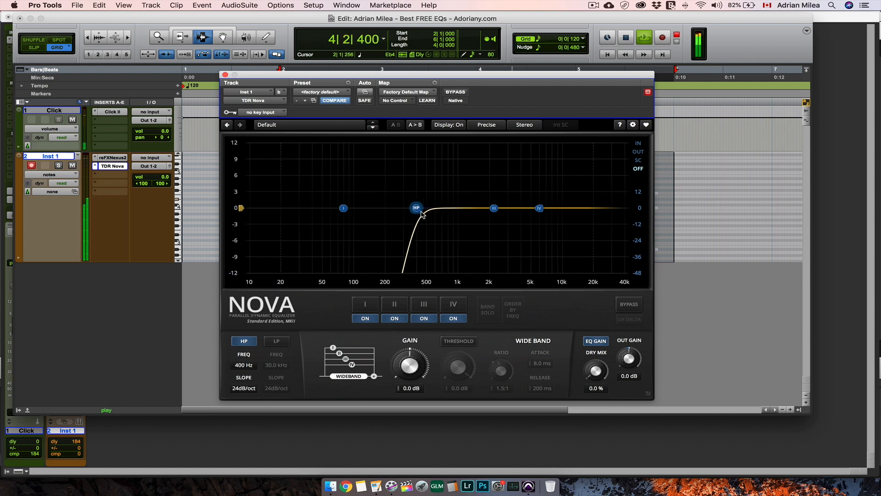
left_click_drag(416, 208, 452, 208)
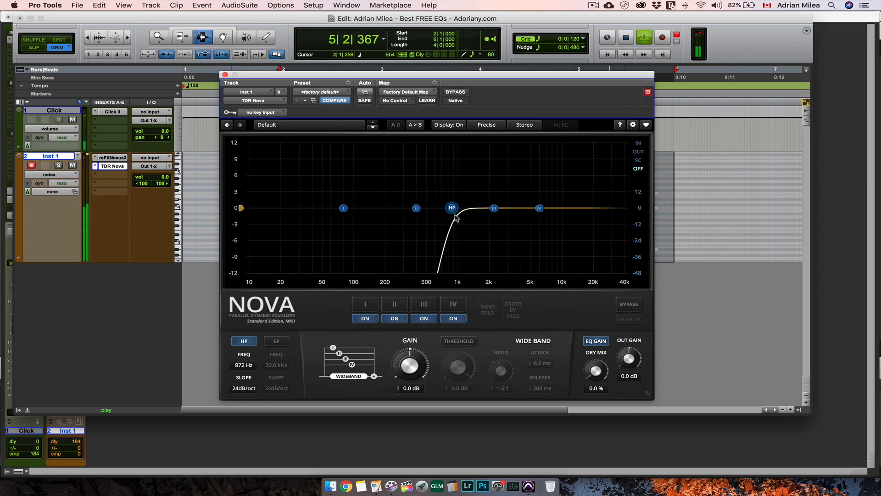
left_click_drag(452, 208, 479, 208)
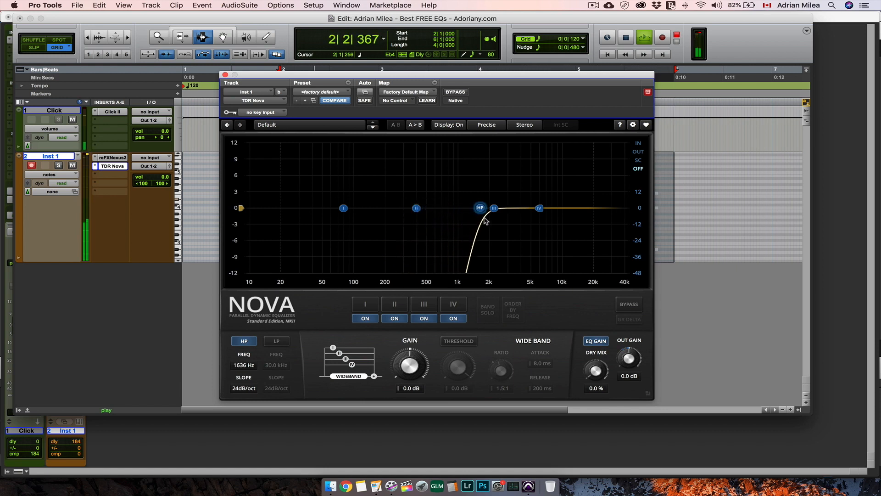
left_click_drag(479, 208, 288, 208)
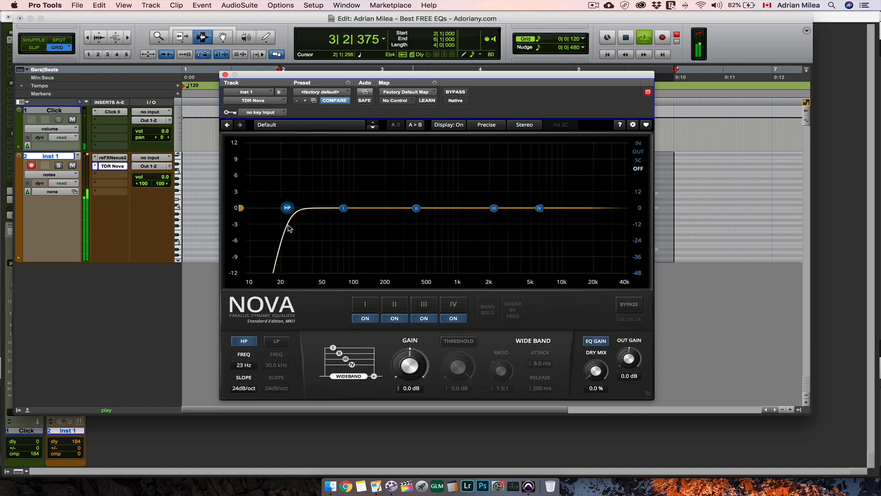
left_click_drag(288, 207, 320, 207)
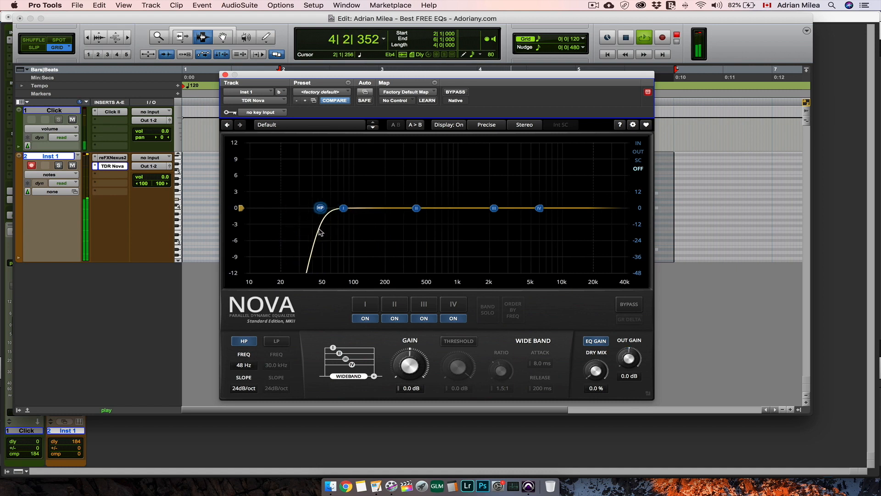
left_click_drag(320, 208, 307, 208)
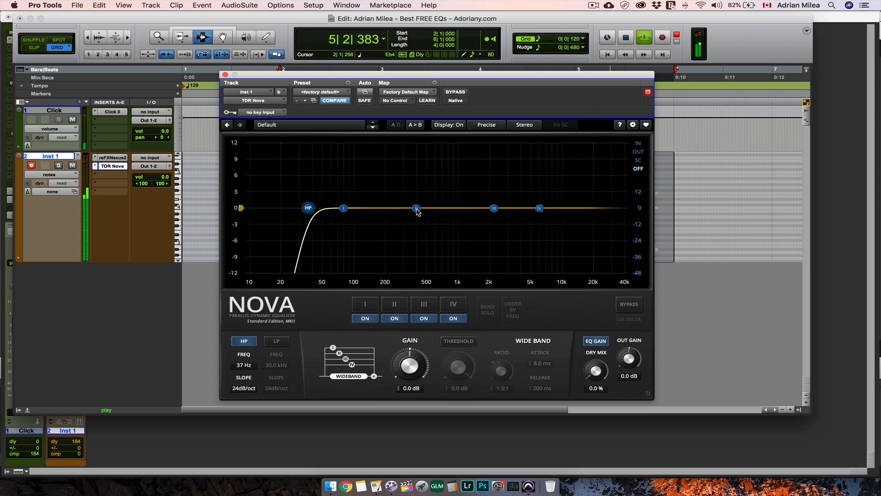
Cut Nova band II near 200 Hz and lift band III near 4 kHz.
left_click_drag(416, 208, 373, 215)
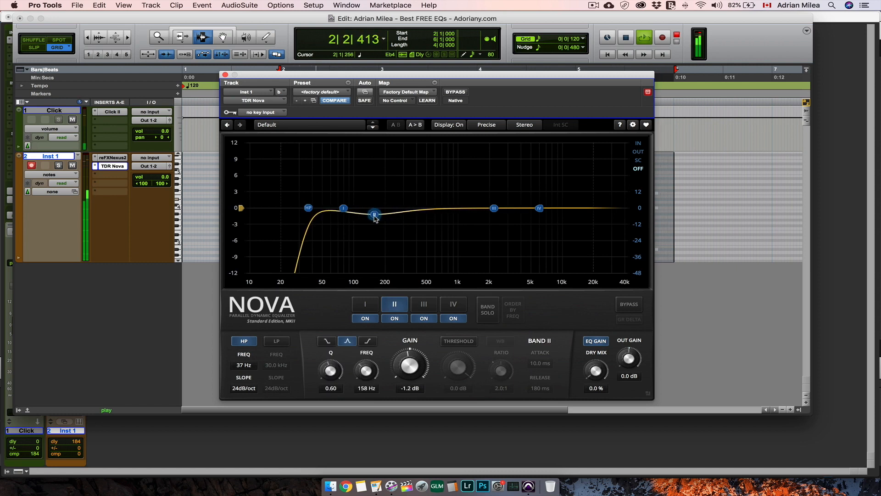
left_click_drag(374, 214, 384, 217)
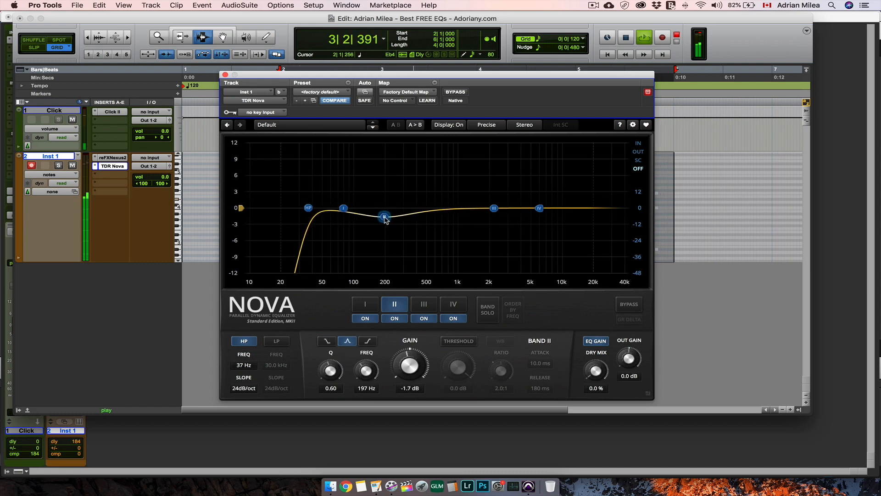
left_click(494, 208)
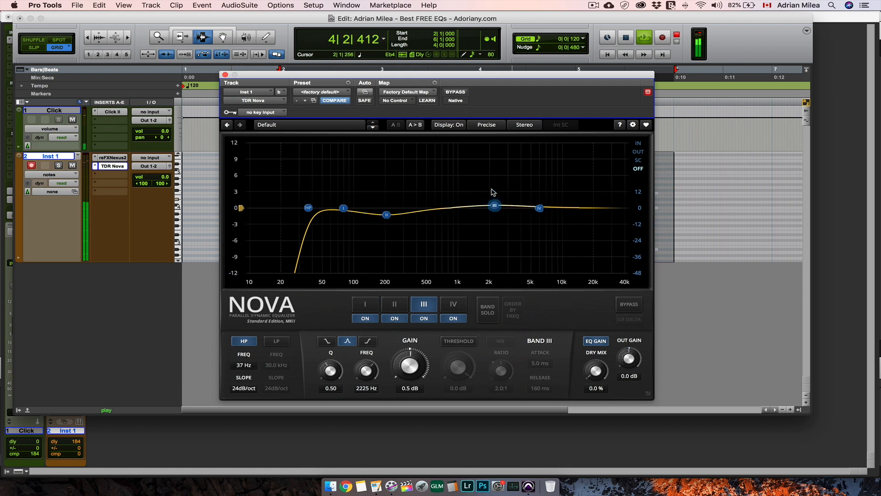
left_click_drag(494, 205, 482, 180)
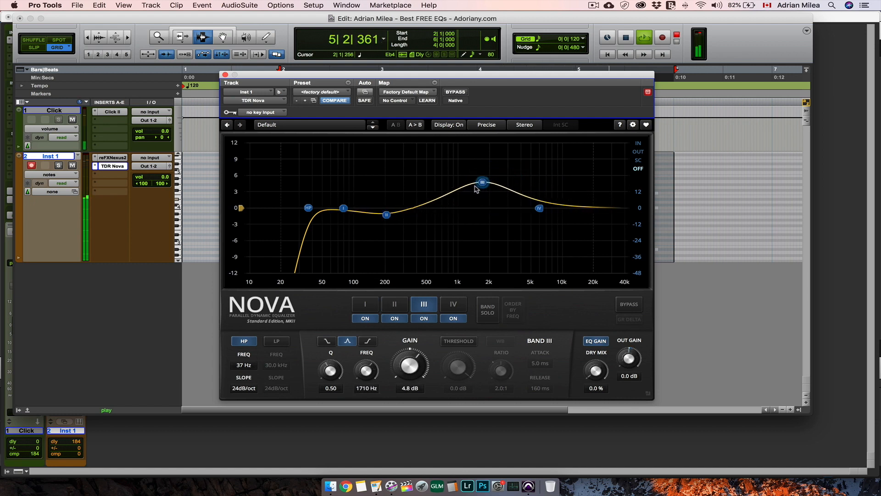
left_click_drag(481, 181, 467, 175)
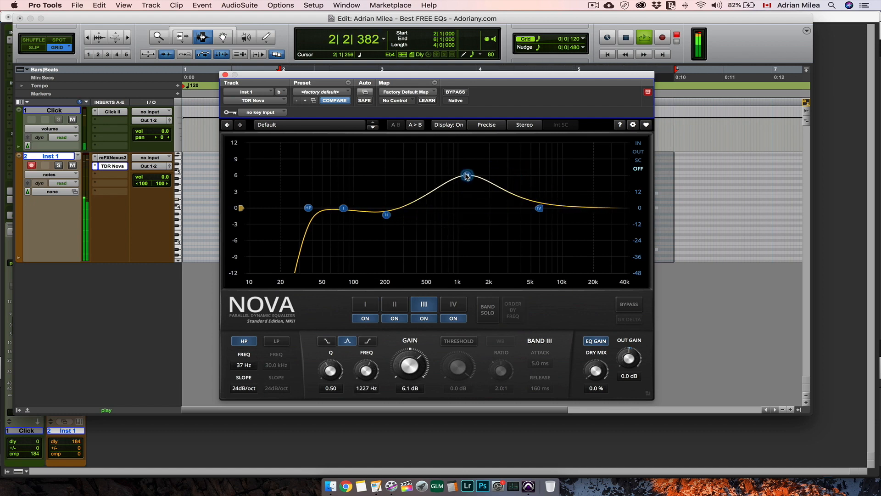
left_click_drag(466, 175, 500, 201)
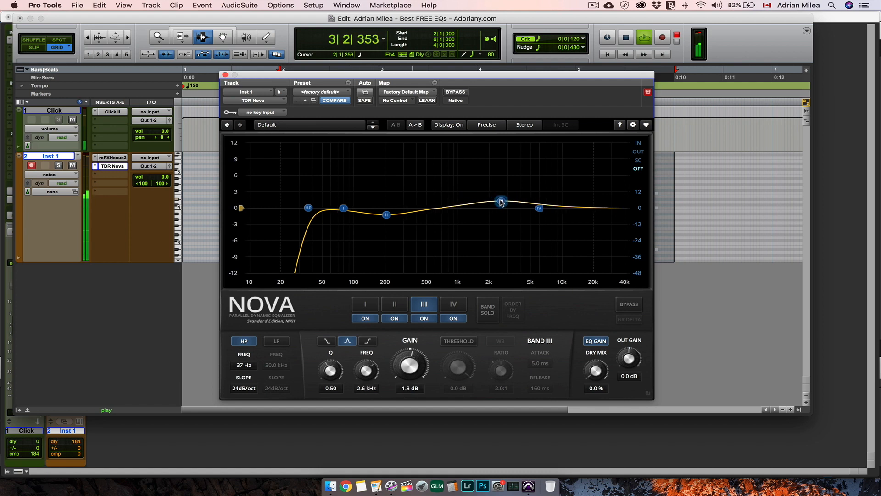
left_click_drag(500, 200, 521, 201)
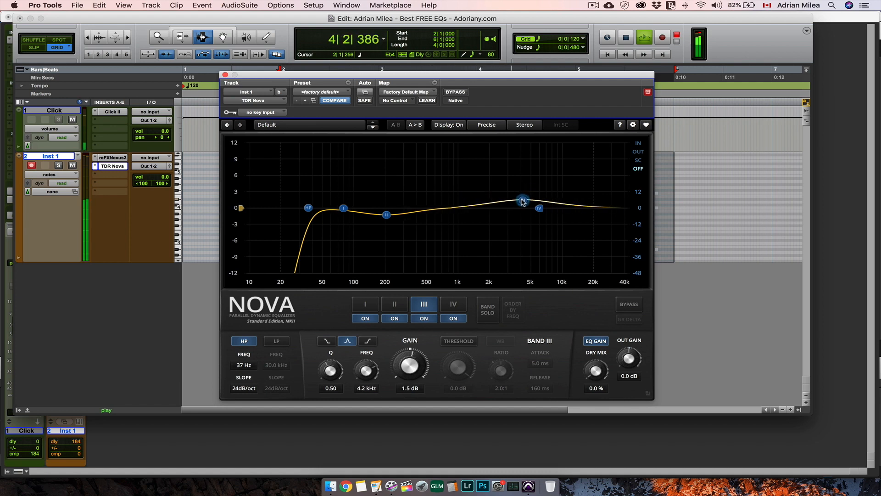
left_click_drag(522, 199, 523, 202)
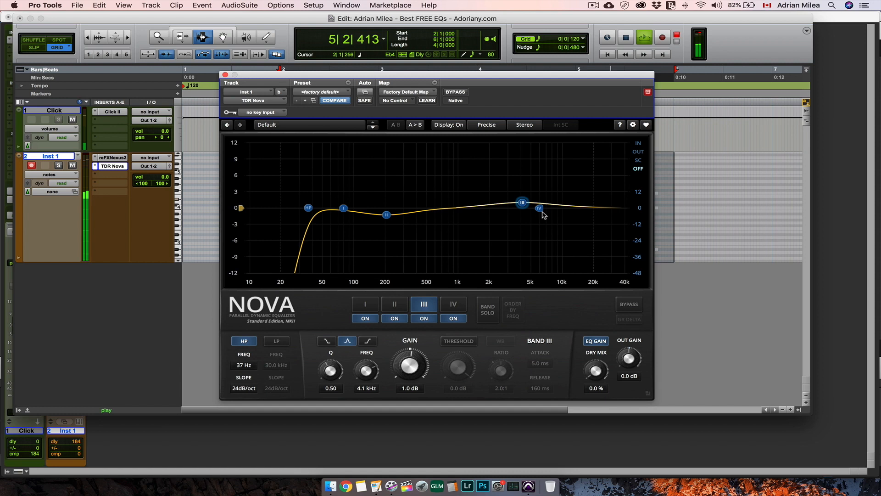
Set Nova's top band to a gentle cut, about -1.2 dB near 29.8 kHz.
left_click_drag(539, 208, 573, 219)
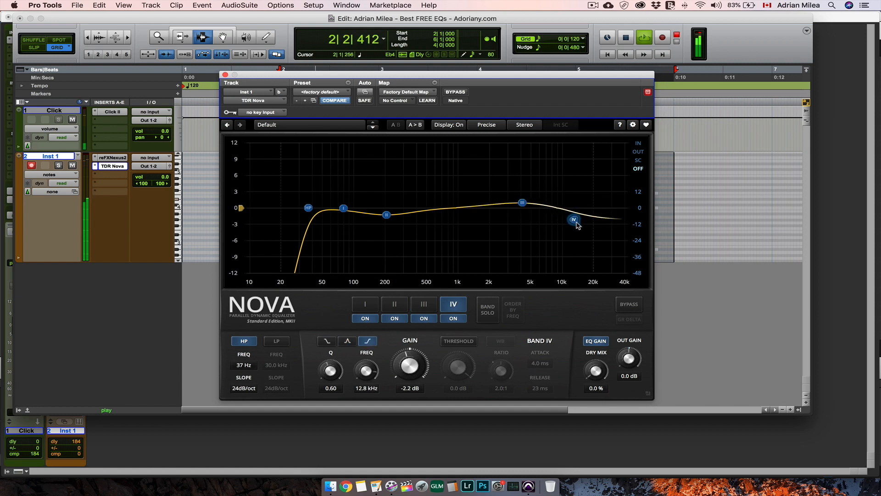
left_click_drag(573, 219, 602, 273)
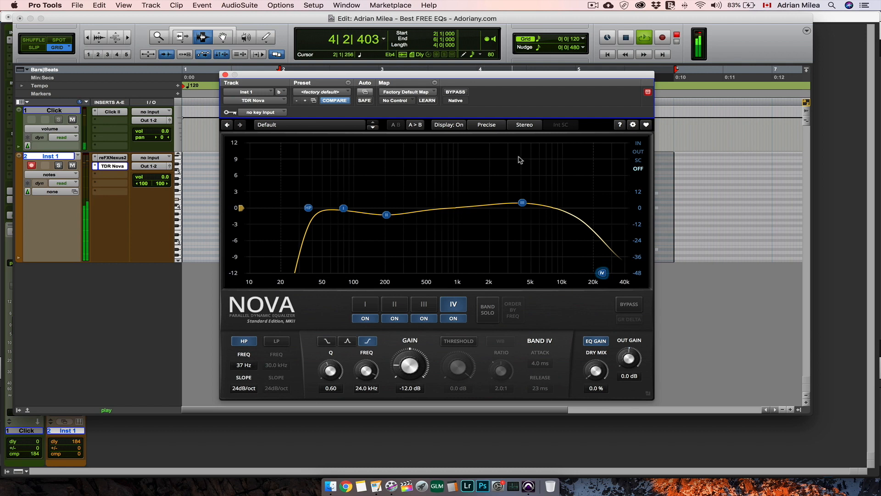
left_click(455, 92)
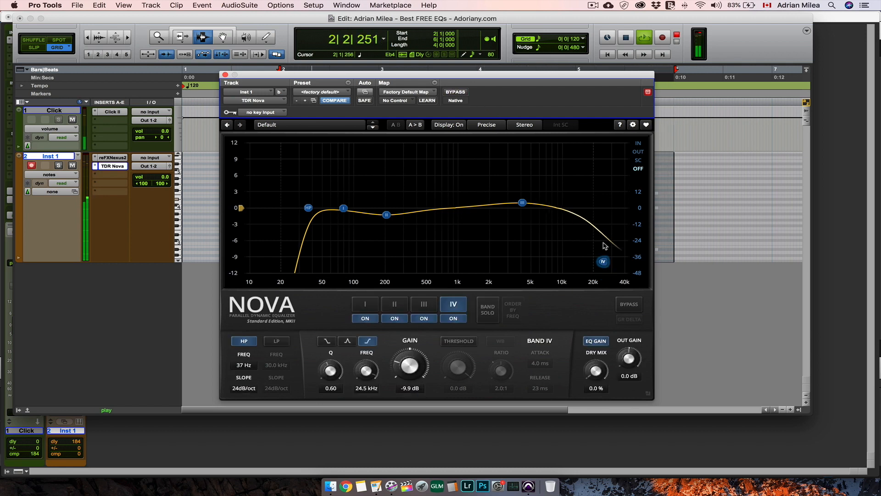
left_click_drag(603, 261, 611, 212)
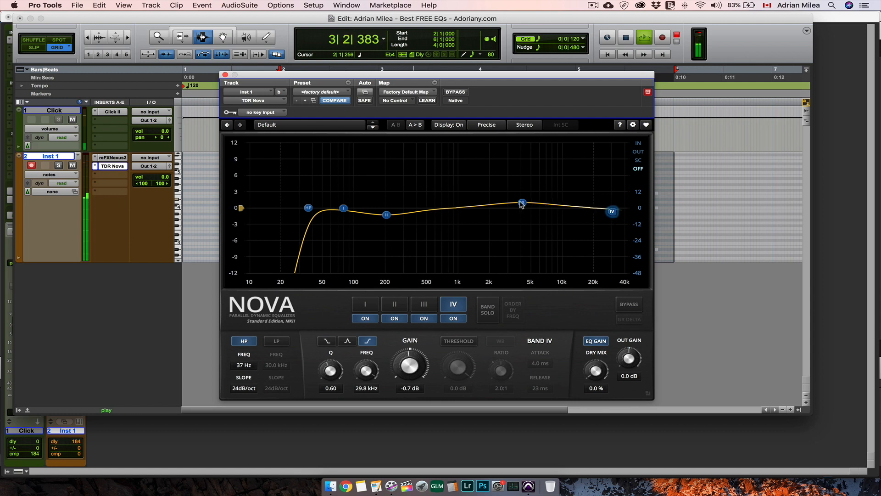
left_click_drag(522, 202, 611, 215)
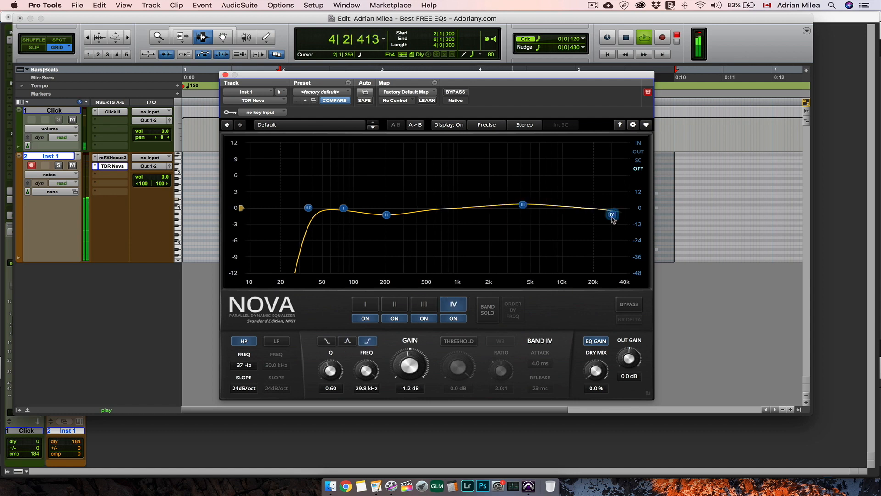
left_click_drag(611, 215, 612, 216)
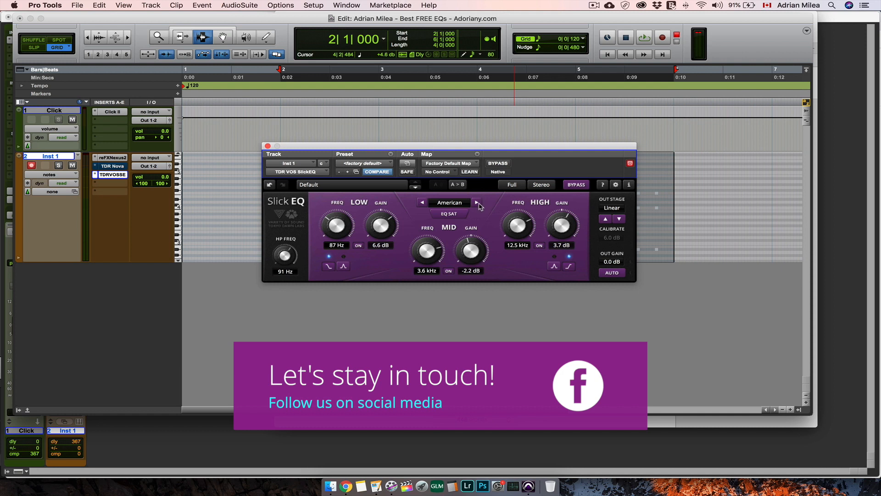
Cycle SlickEQ's saturation through British and Soviet, ending back on American.
left_click(477, 202)
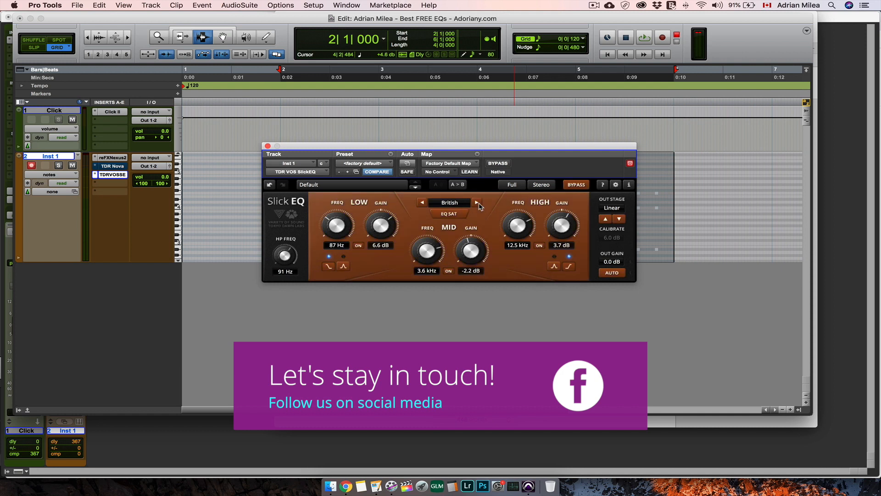
left_click(478, 203)
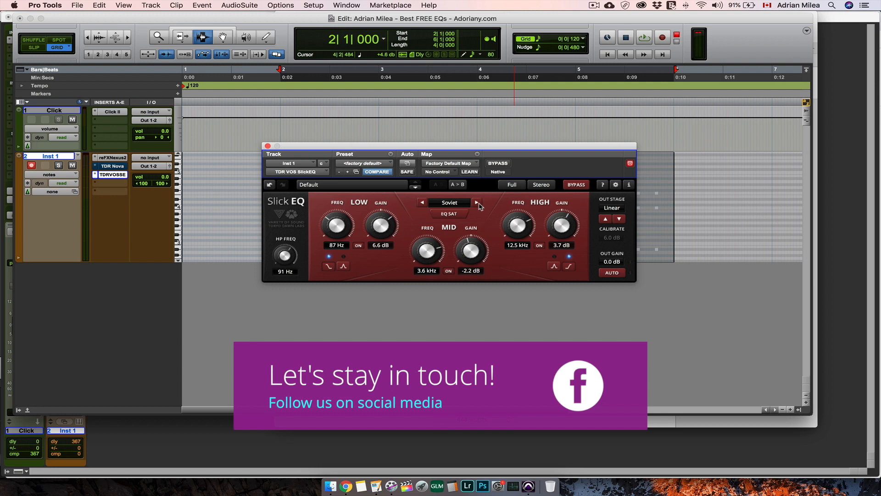
left_click(477, 202)
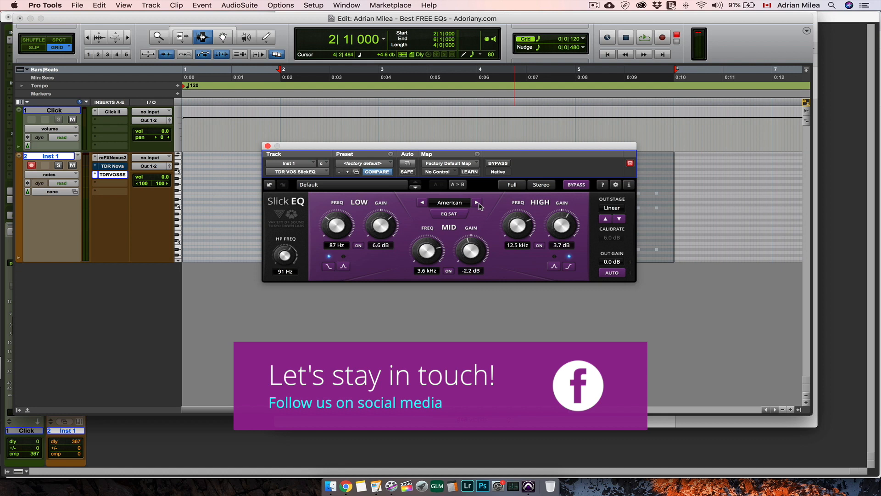
mouse_move(635, 253)
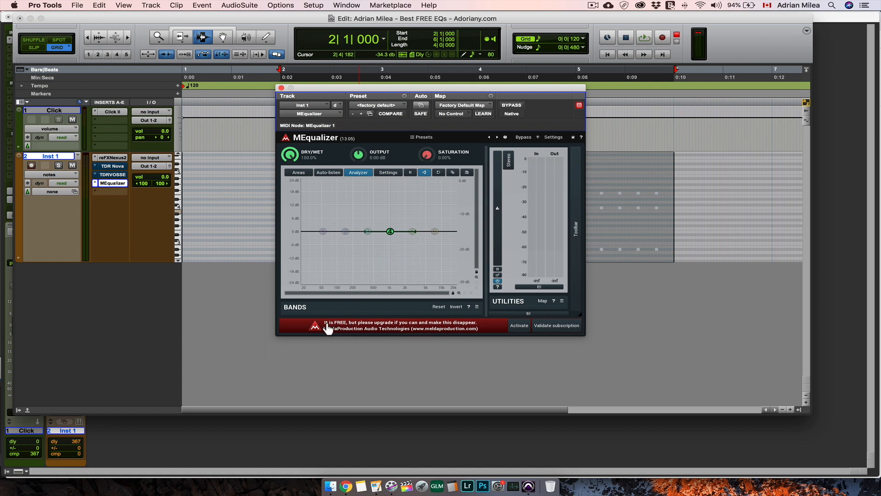
mouse_move(450, 330)
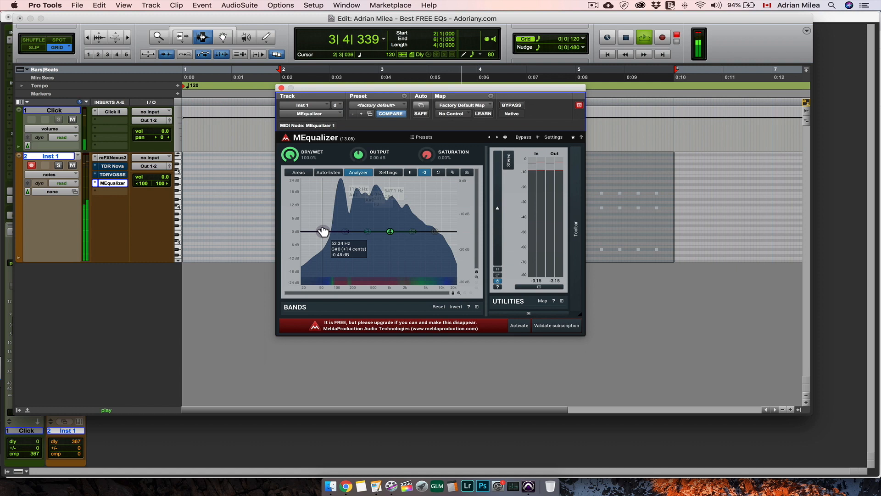
Drag MEqualizer's lowest band down into a low cut near 68 Hz.
left_click_drag(323, 230, 323, 241)
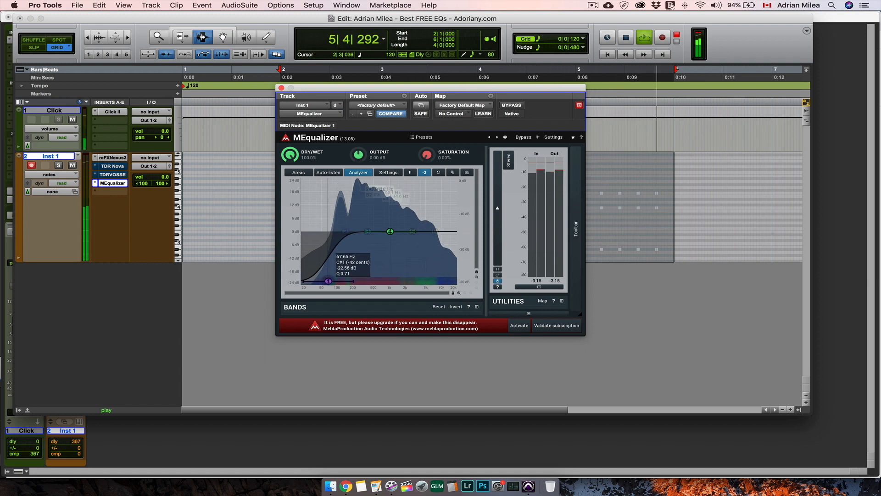
left_click_drag(328, 281, 348, 284)
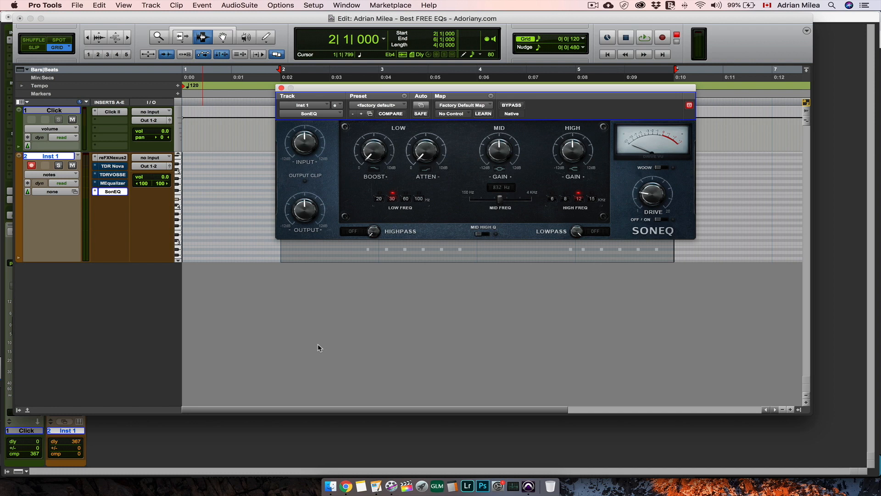
Switch SonEQ's low band to 100 Hz, adjust its boost, and sweep the mid frequency.
left_click(644, 38)
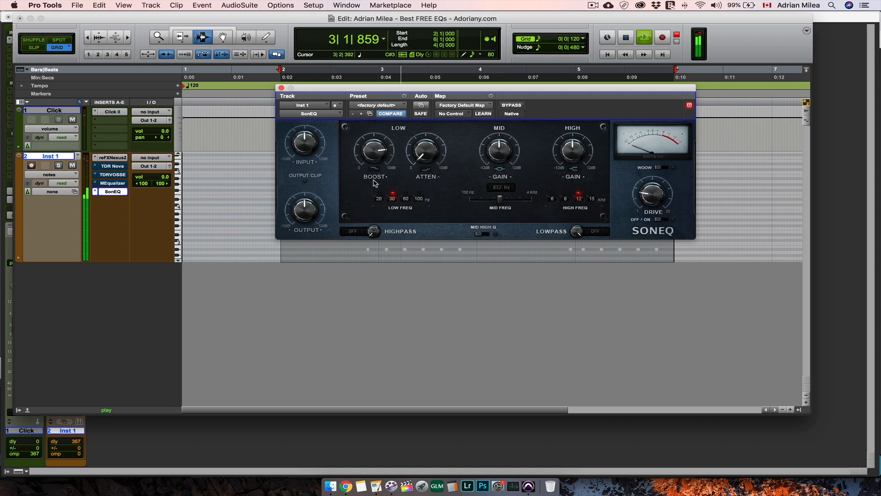
left_click(405, 199)
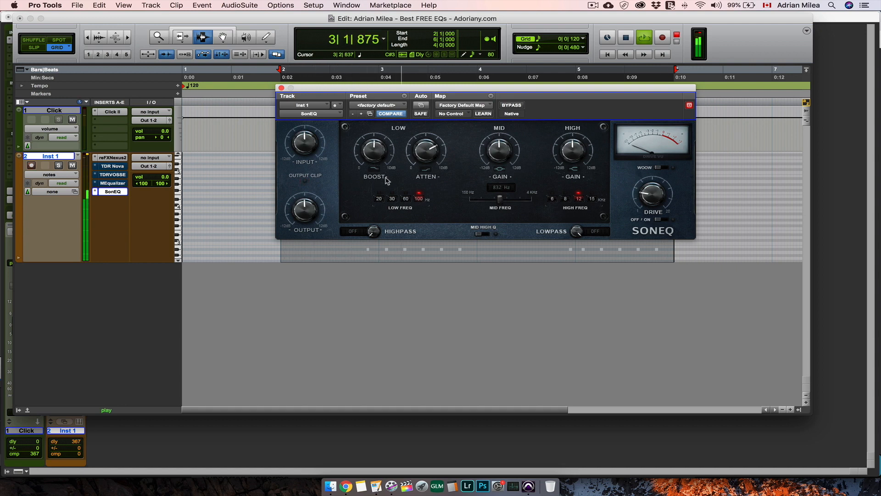
left_click_drag(426, 152, 426, 148)
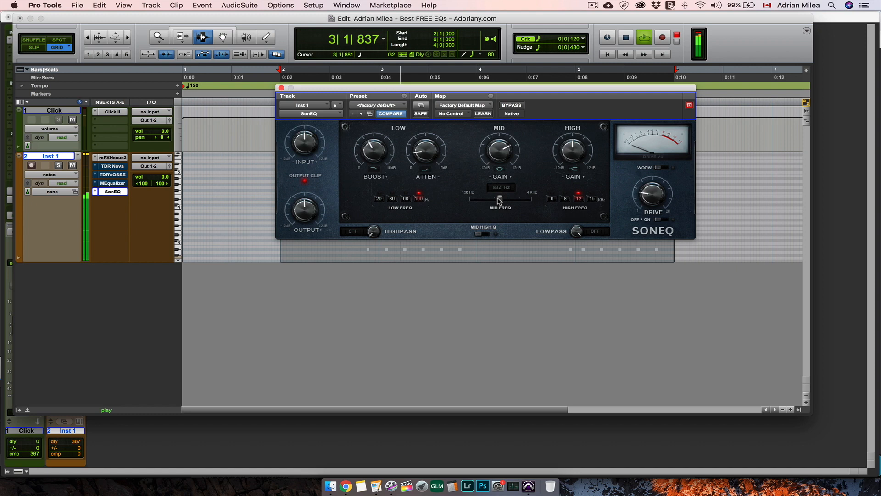
left_click_drag(499, 200, 494, 208)
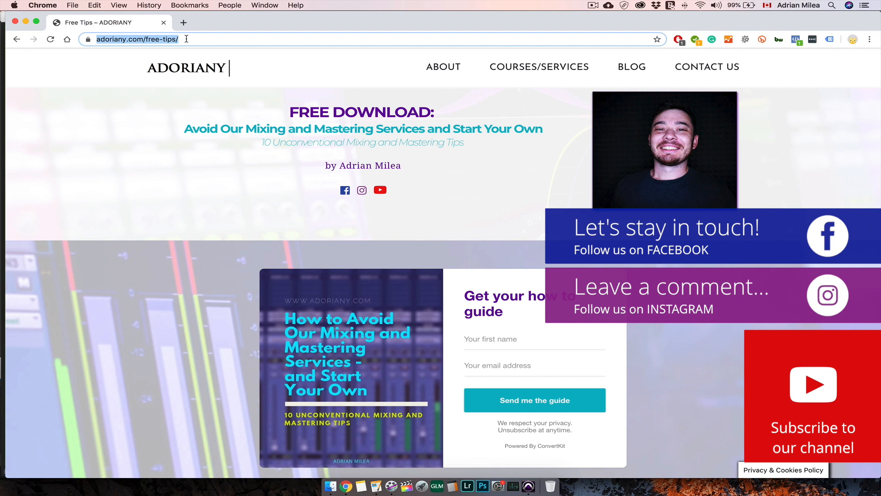
mouse_move(197, 245)
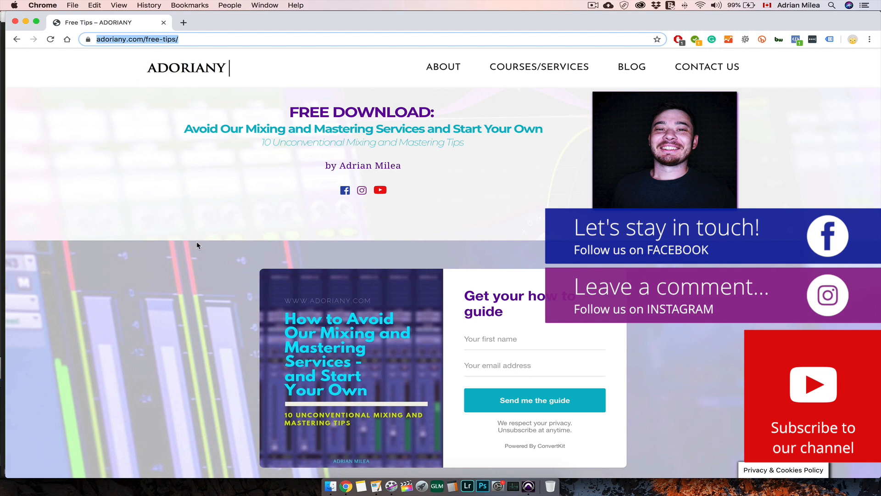